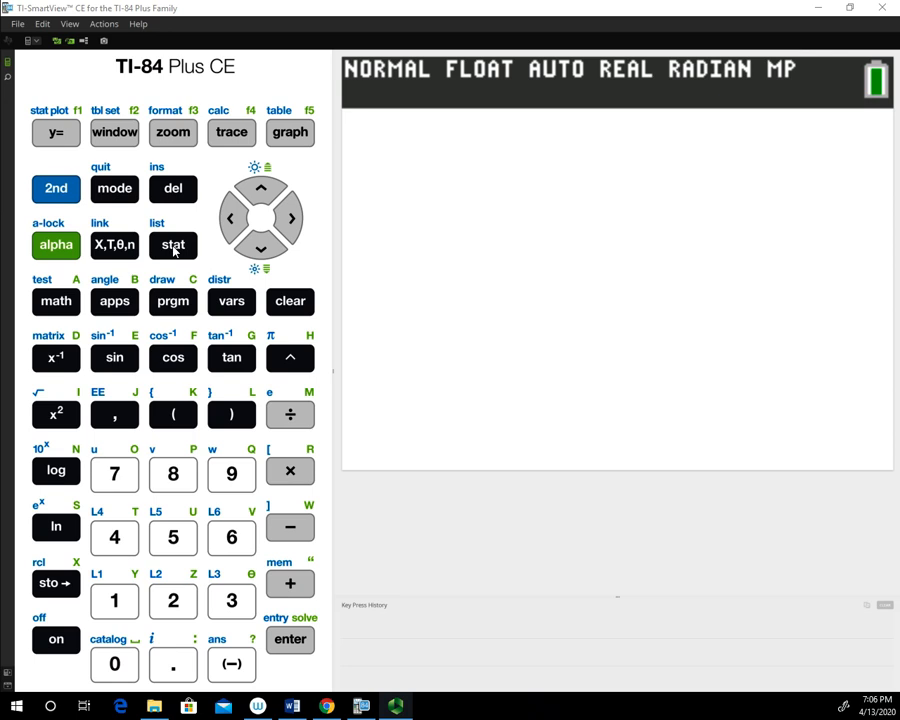
Step: View the list editor showing L1 = {2, 3}, L2 = {5, 3, 3, 2}, L3 = {2, 2, 5}
left_click(172, 244)
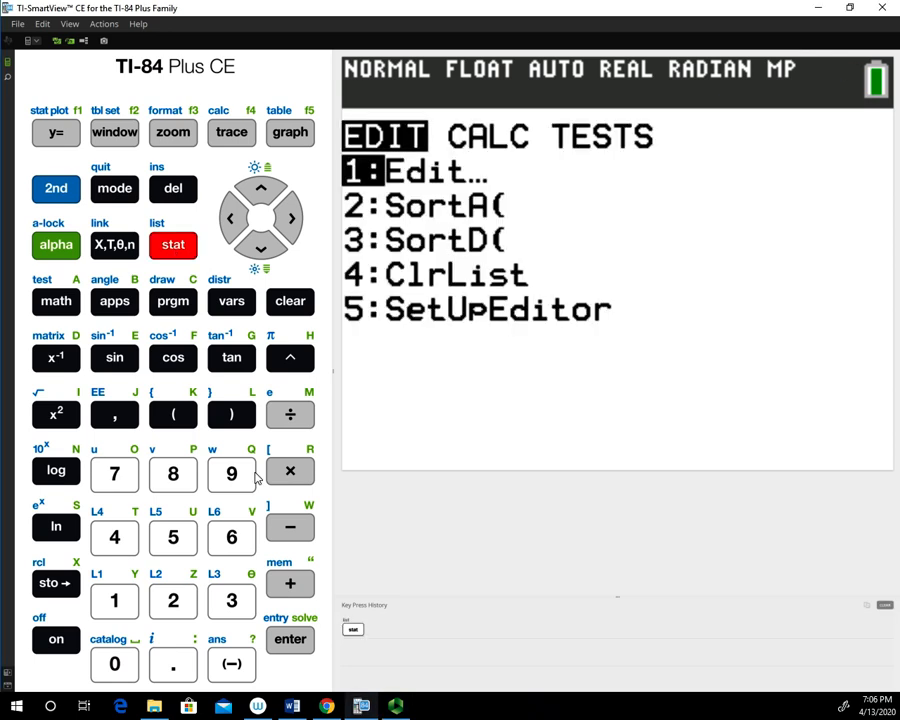
left_click(290, 640)
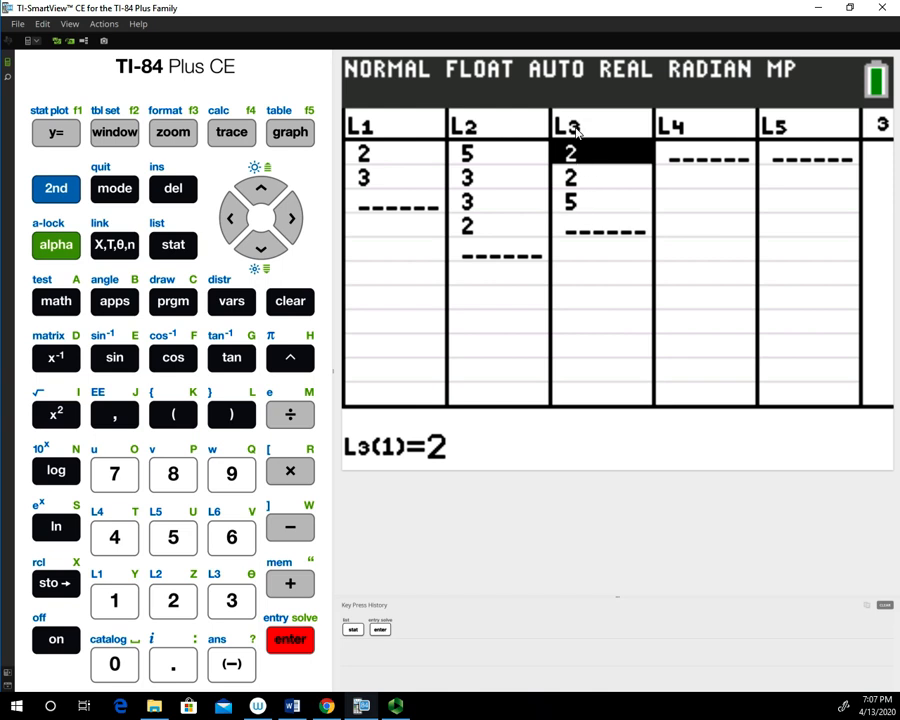
mouse_move(798, 126)
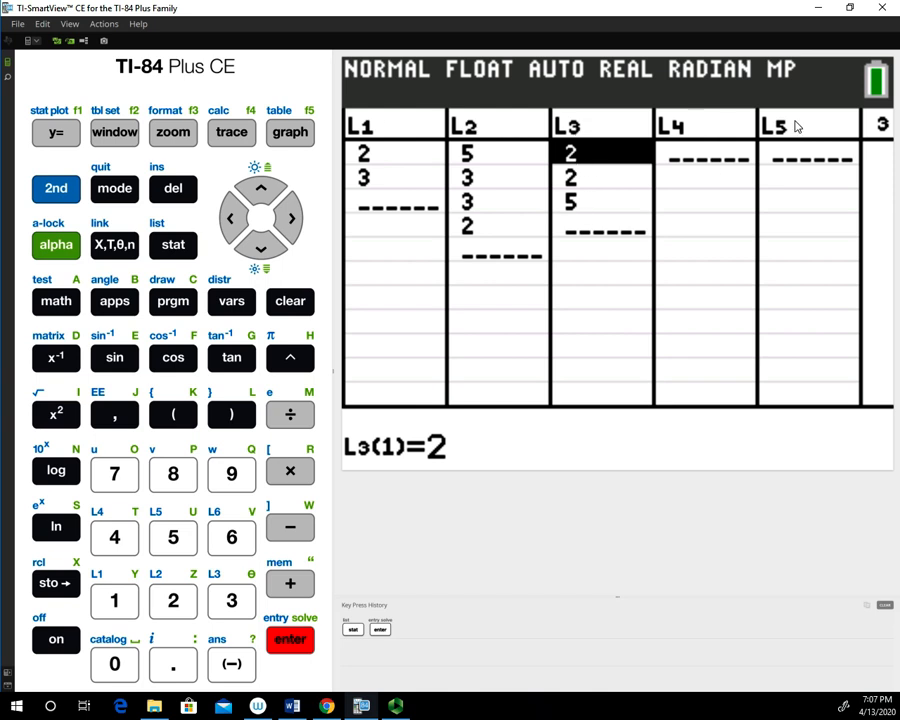
mouse_move(760, 200)
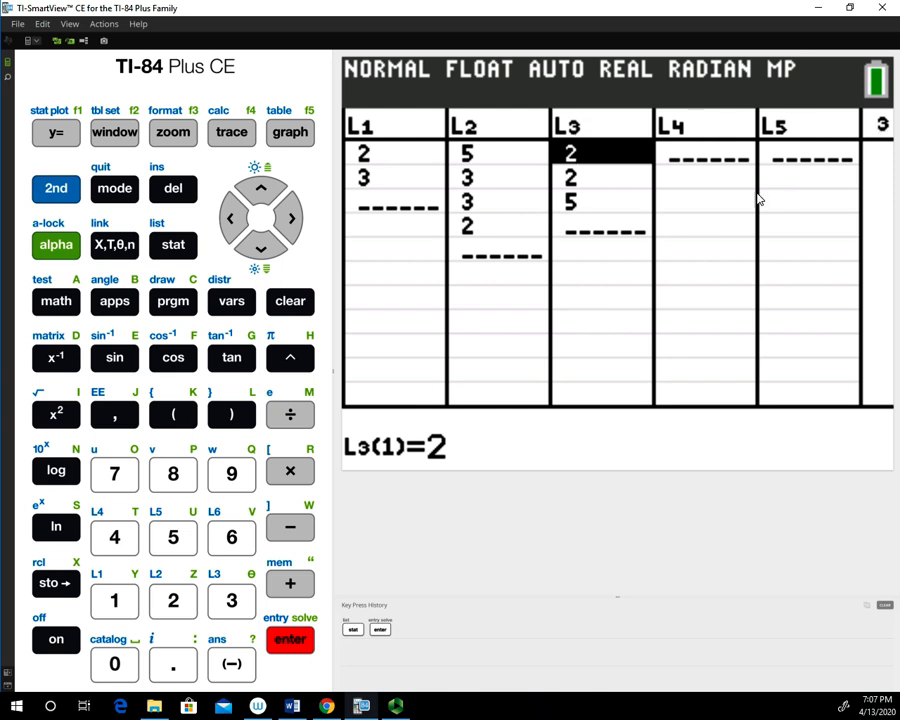
mouse_move(528, 178)
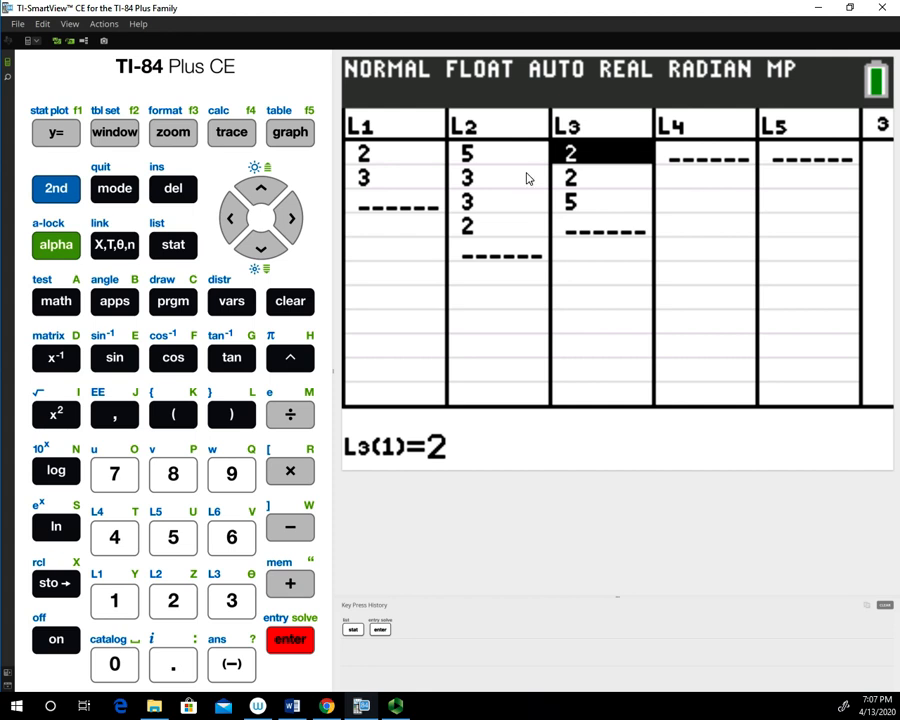
mouse_move(482, 196)
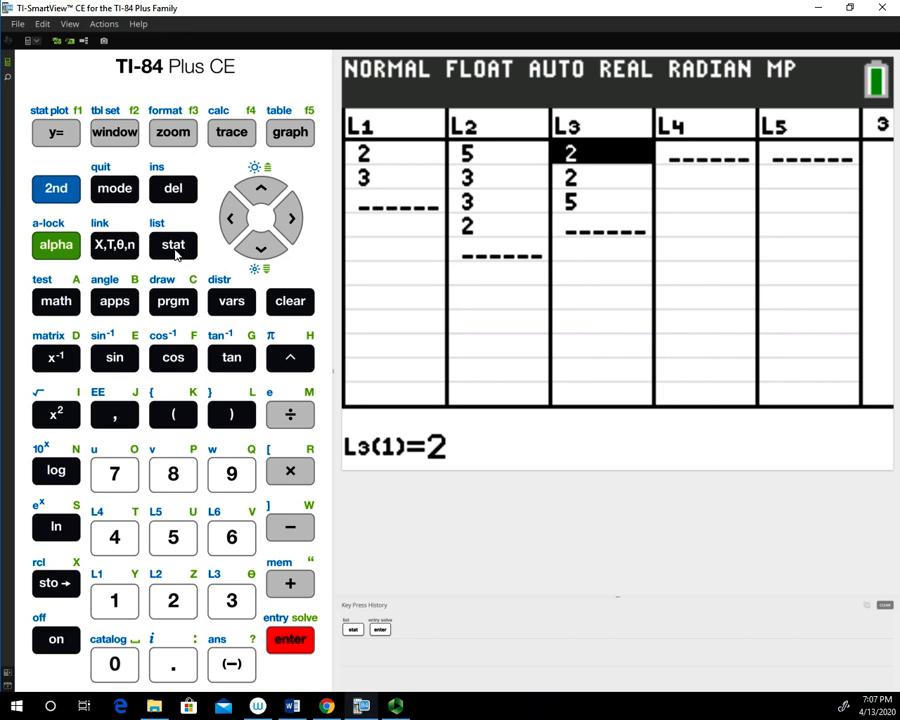
Step: Paste H:ANOVA( from the STAT TESTS menu onto the home screen
left_click(172, 244)
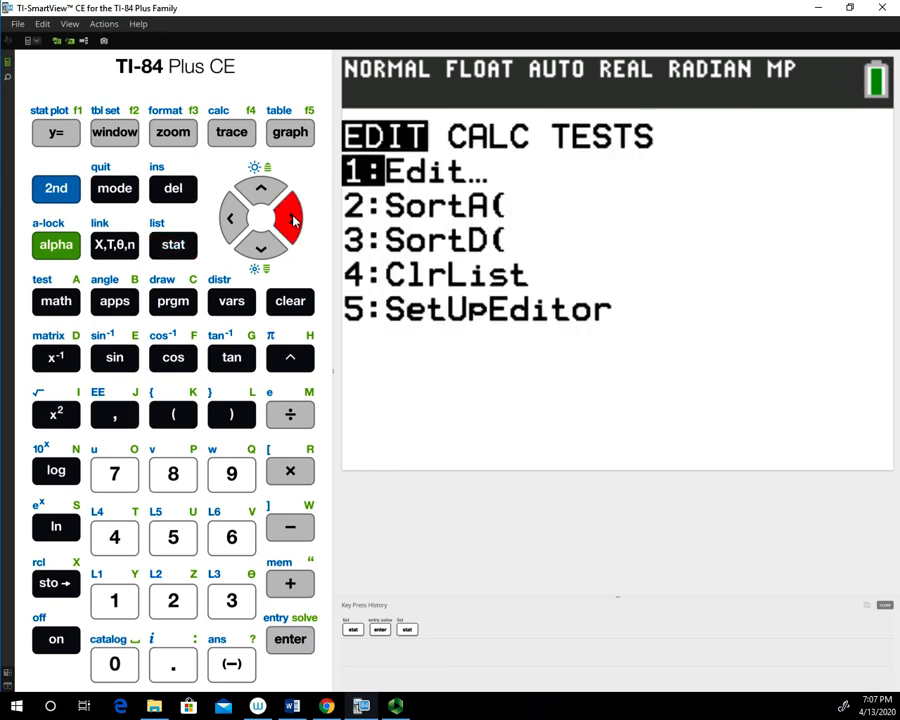
left_click(292, 218)
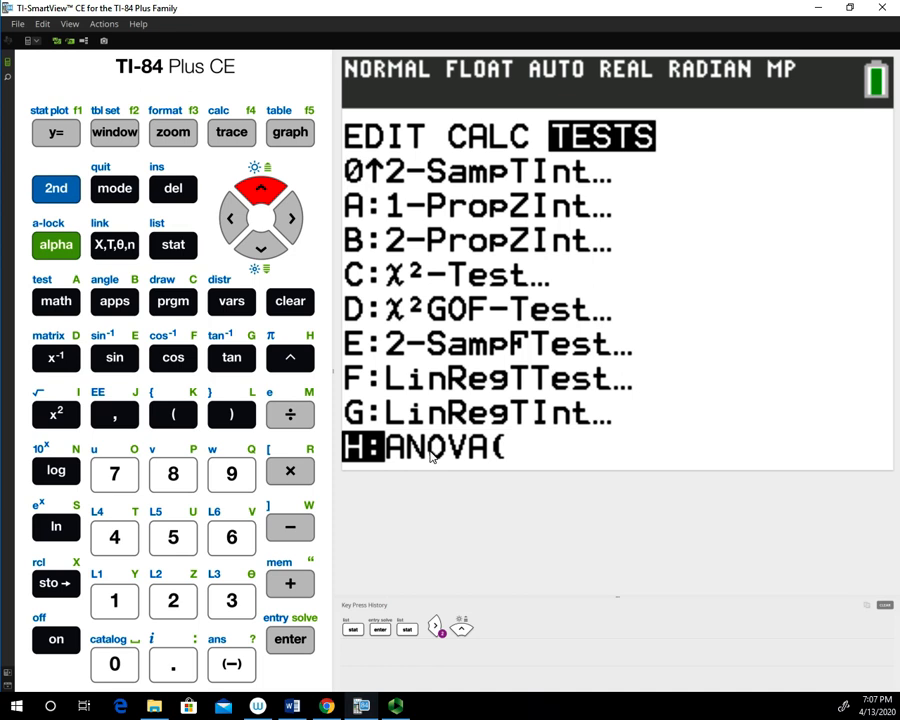
mouse_move(492, 456)
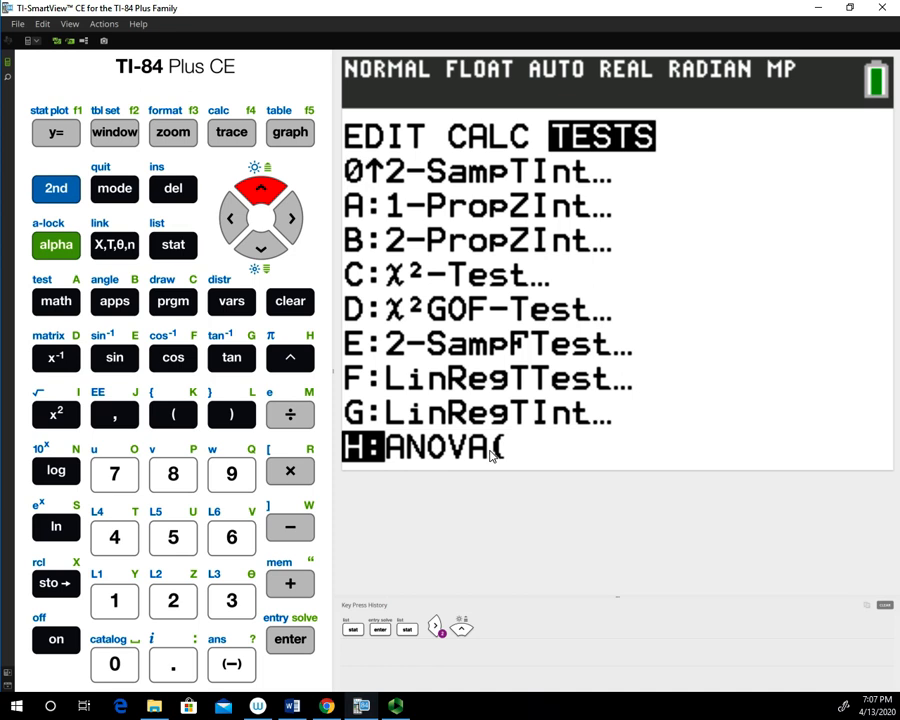
mouse_move(492, 456)
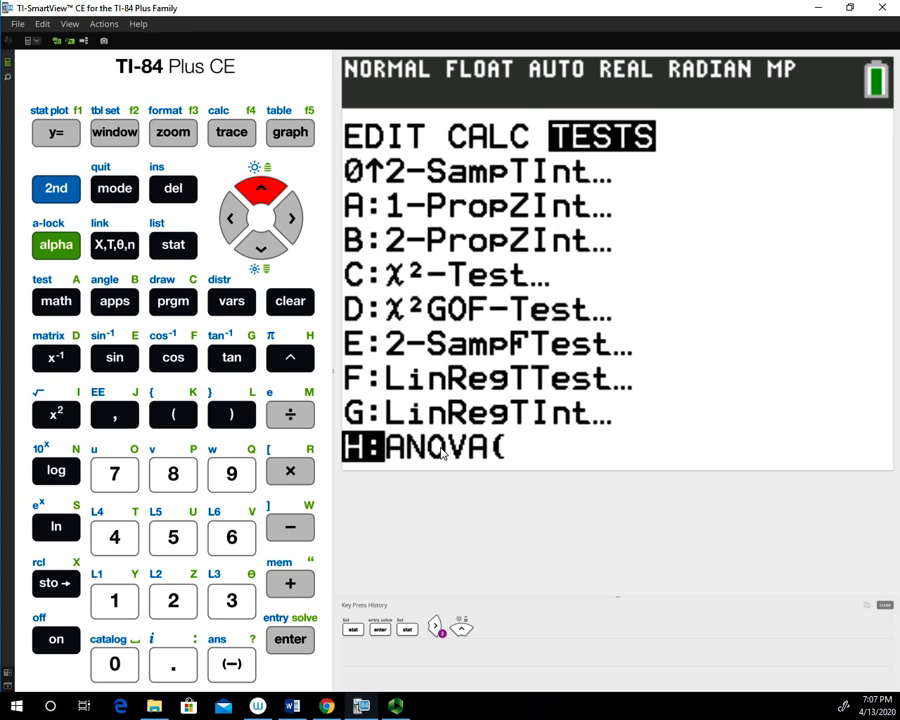
mouse_move(482, 456)
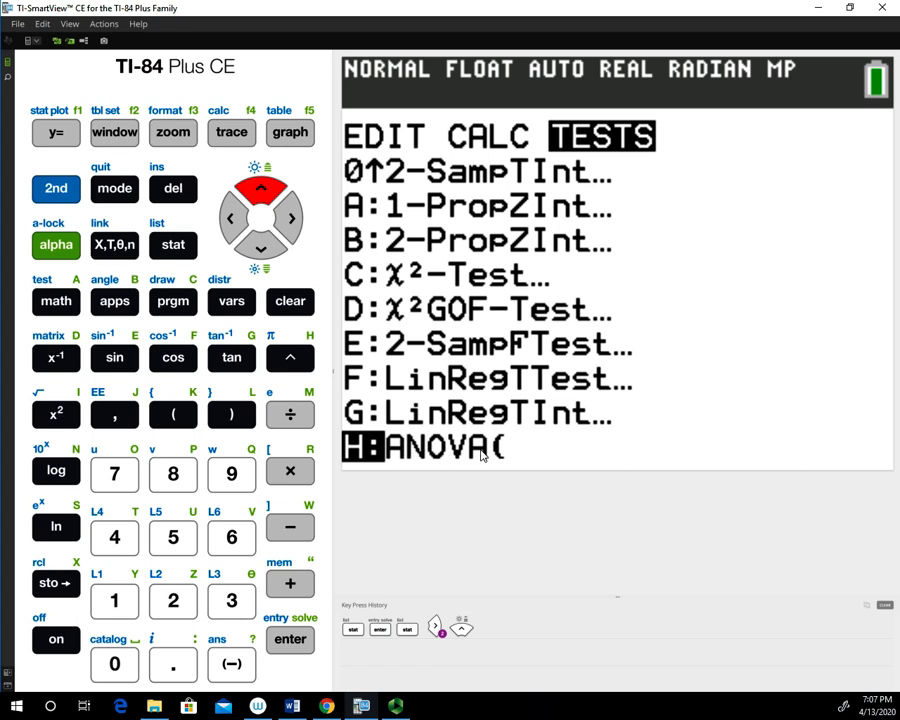
left_click(290, 640)
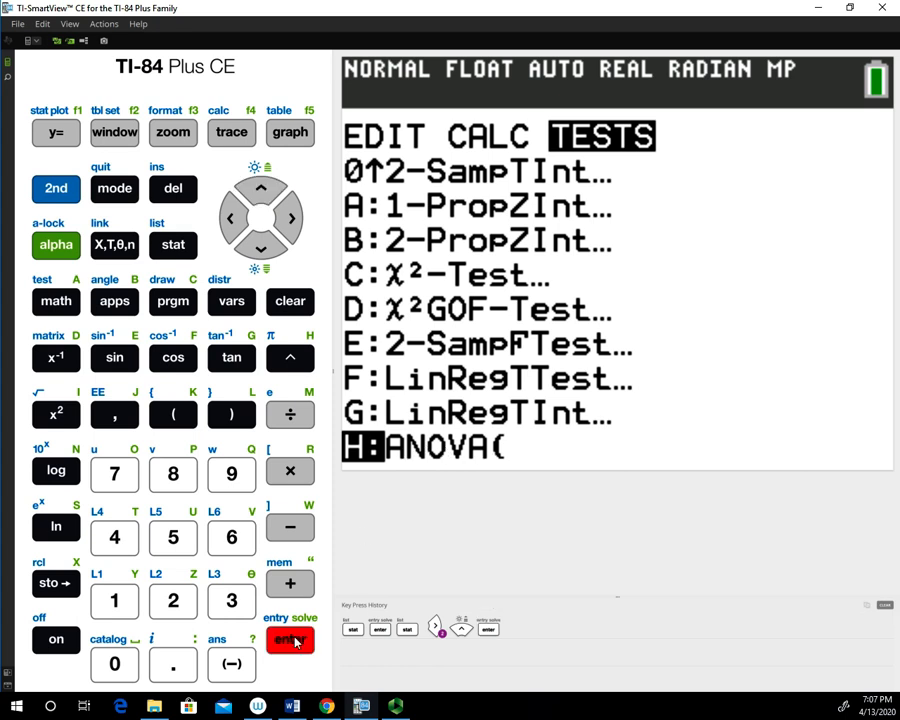
left_click(288, 640)
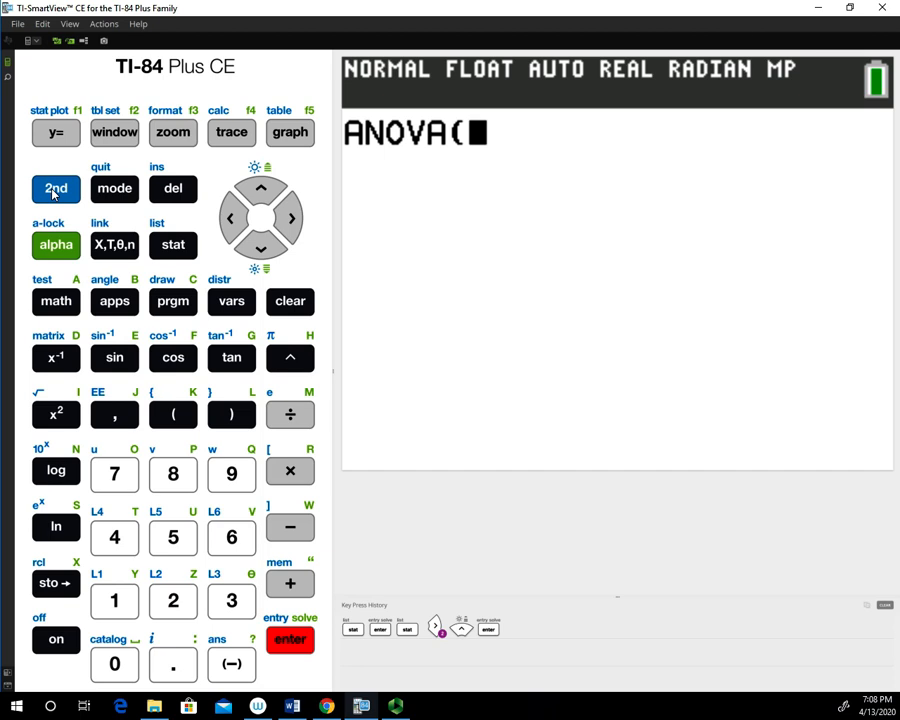
Step: Enter L1, L2, L3 as the three groups and close the parenthesis
left_click(114, 600)
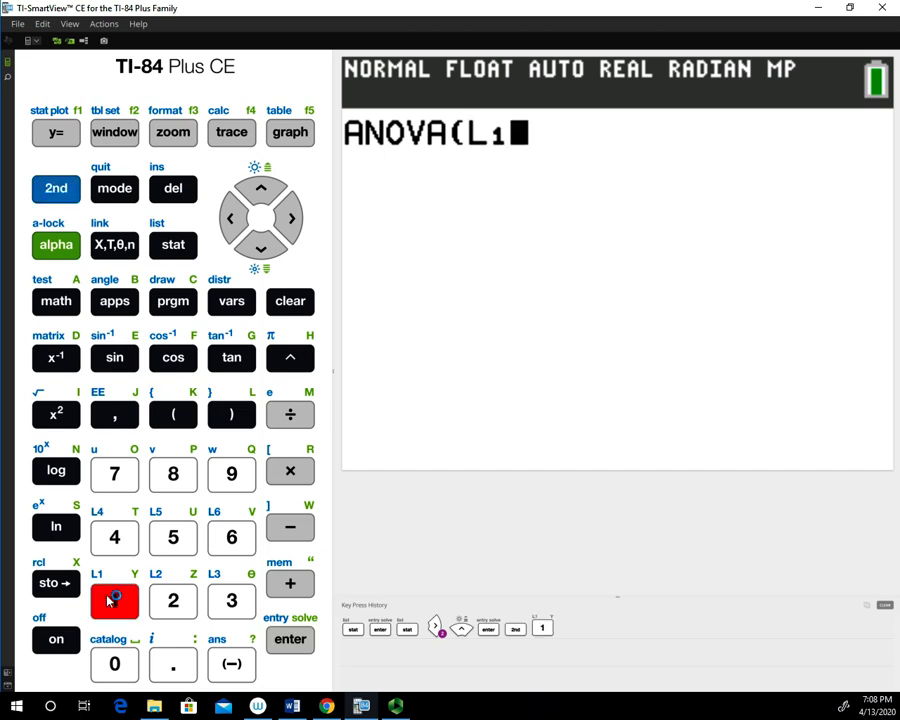
left_click(114, 414)
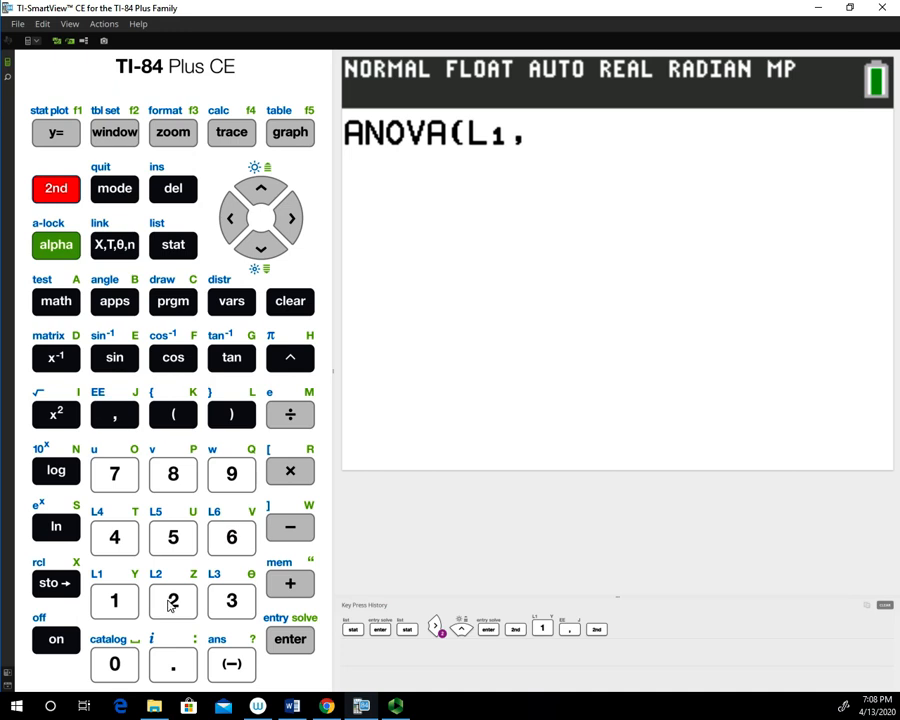
left_click(172, 600)
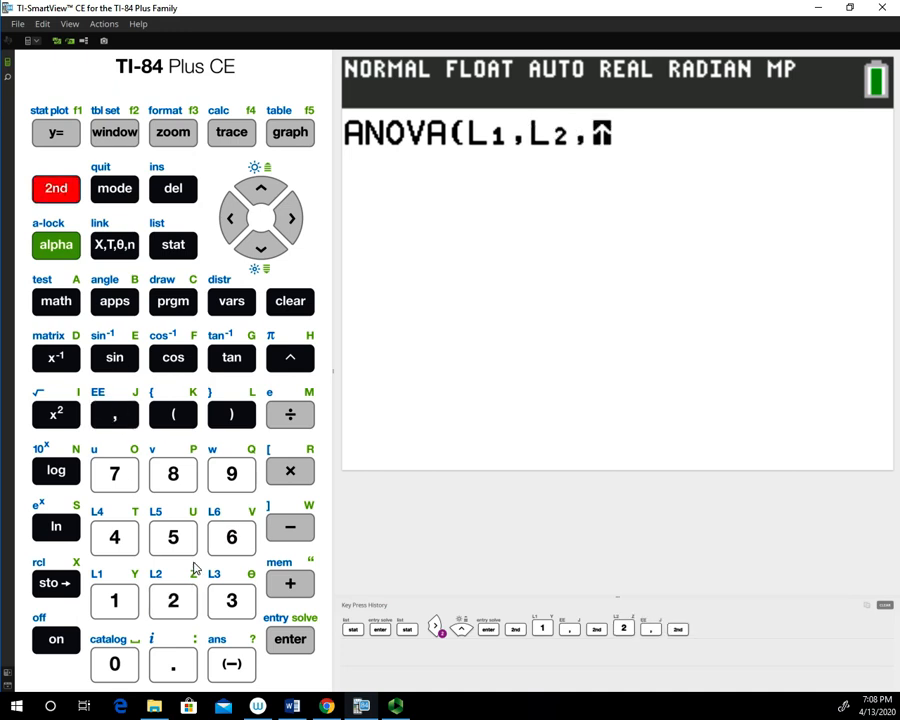
left_click(232, 600)
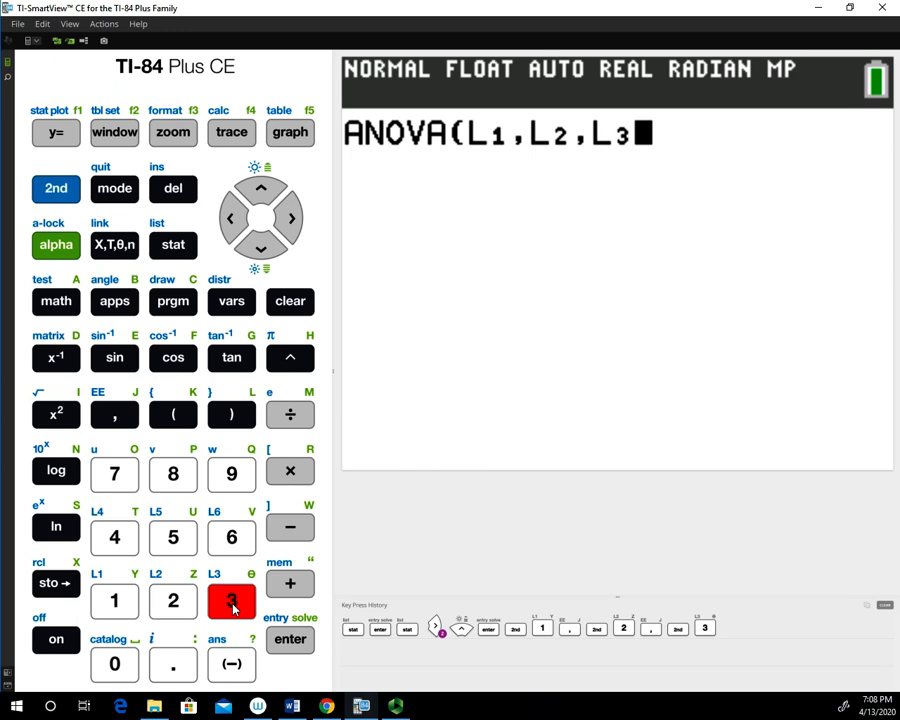
mouse_move(232, 472)
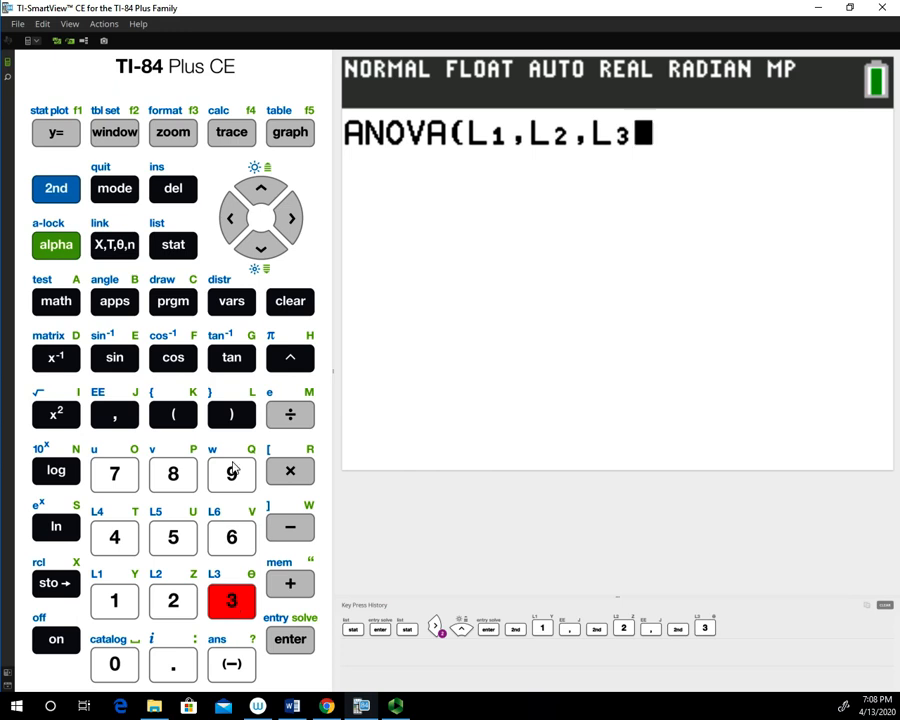
left_click(232, 414)
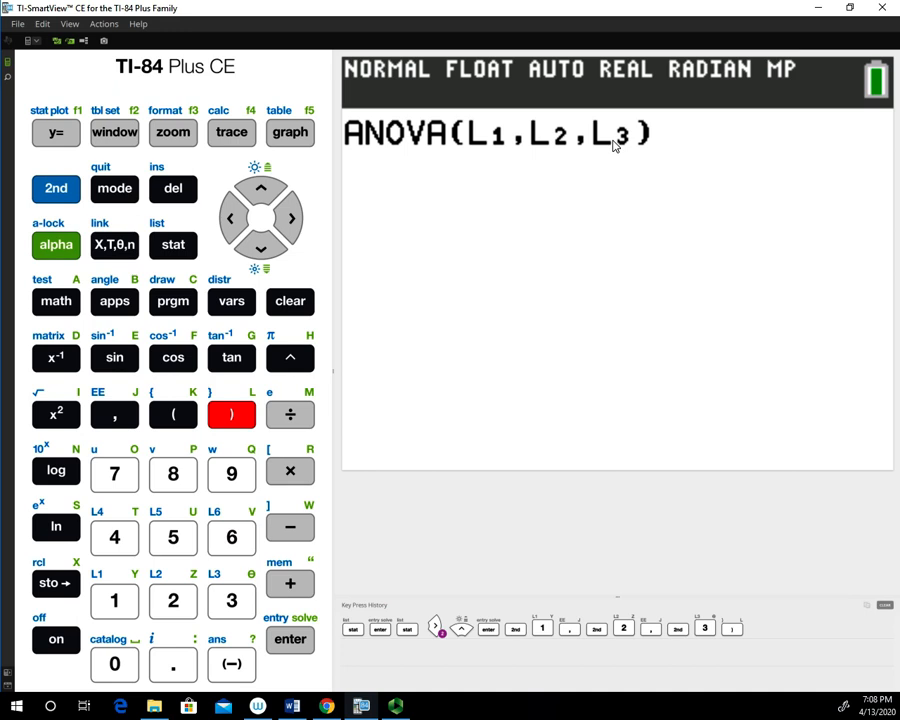
left_click(290, 640)
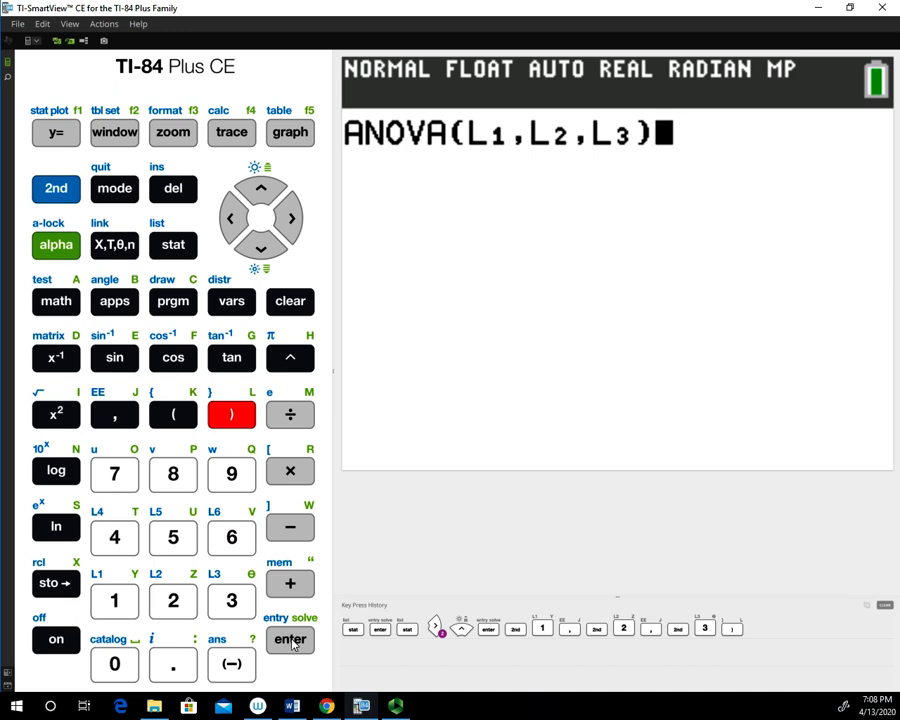
Step: Execute ANOVA(L1,L2,L3): F=0.2, p≈0.824, Factor df=2 SS=0.75 MS=0.375, Error df=6 SS=11.25 MS=1.875
left_click(288, 640)
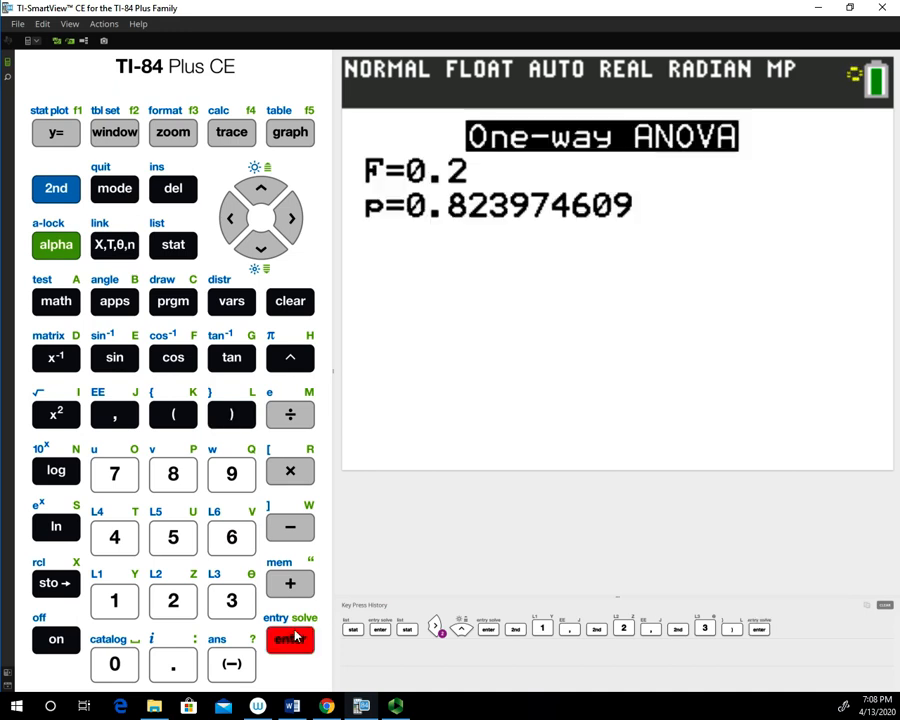
left_click(290, 640)
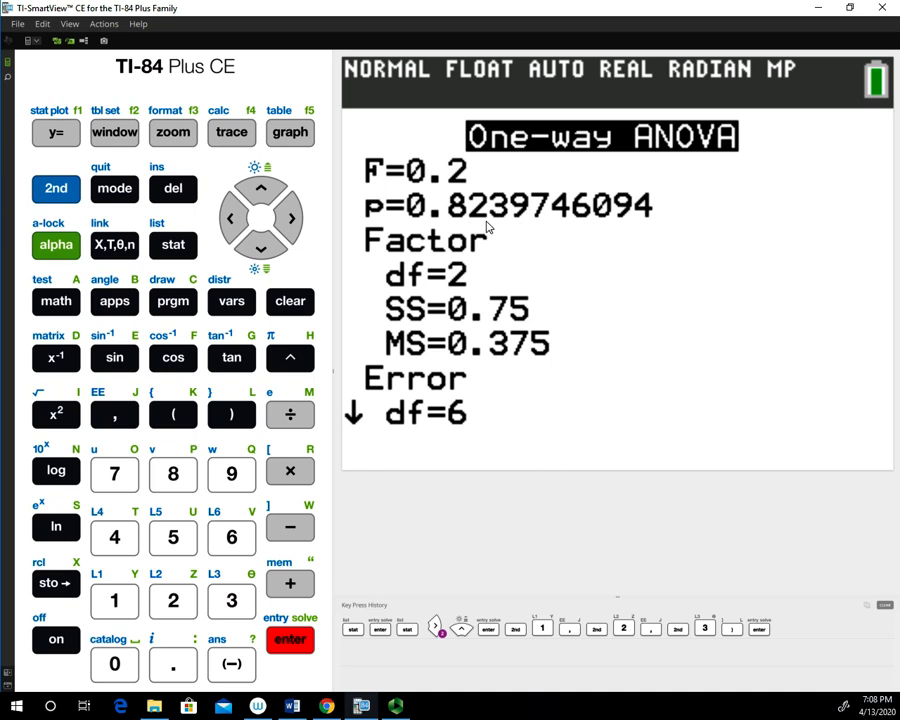
mouse_move(508, 220)
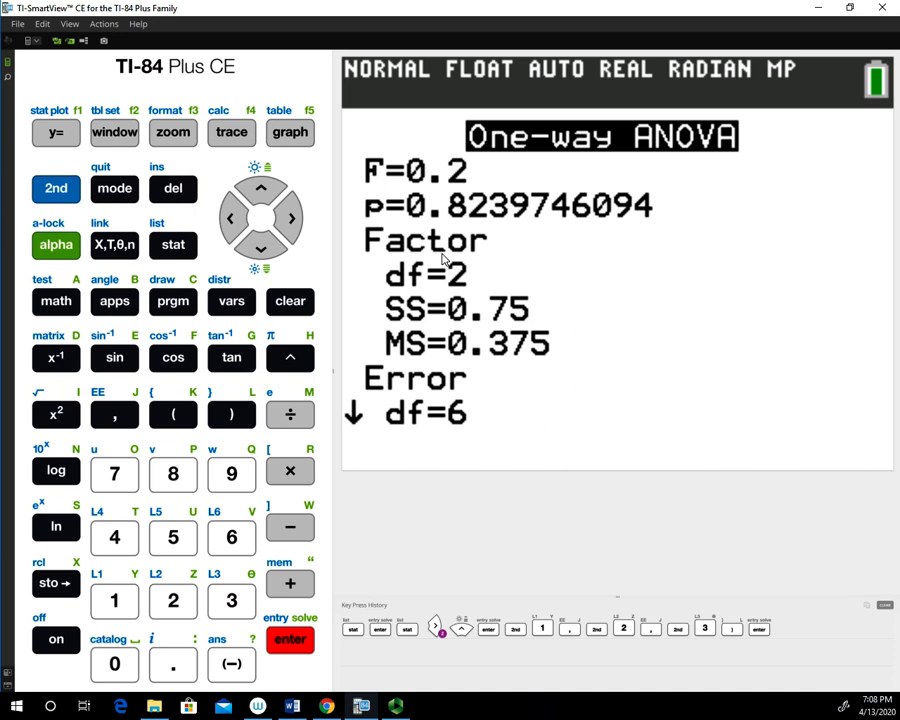
key("down")
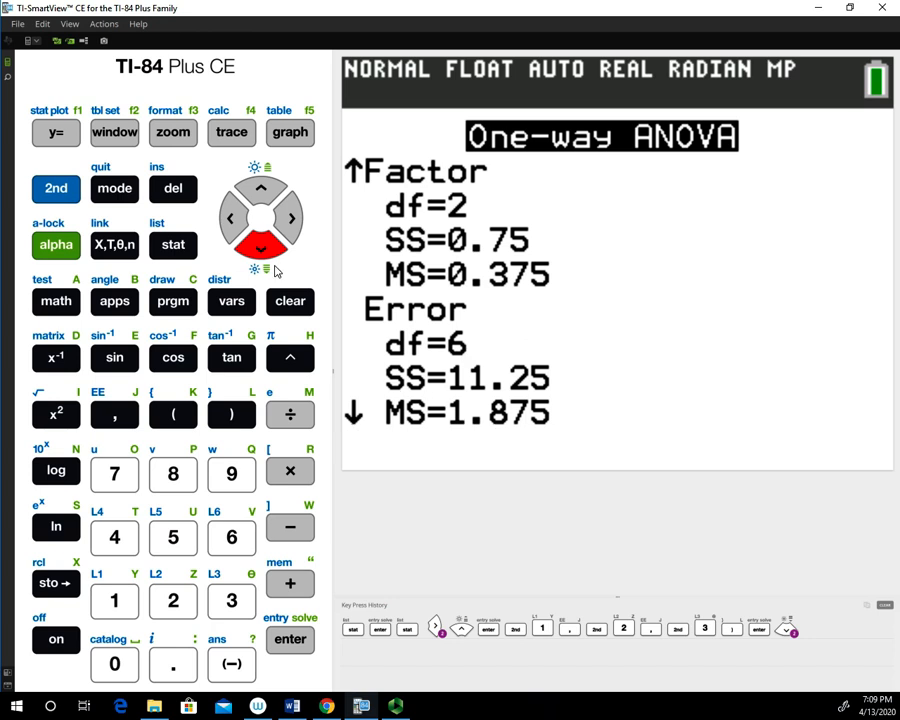
Step: Scroll to the end of the output to show Sxp≈1.3693
left_click(260, 248)
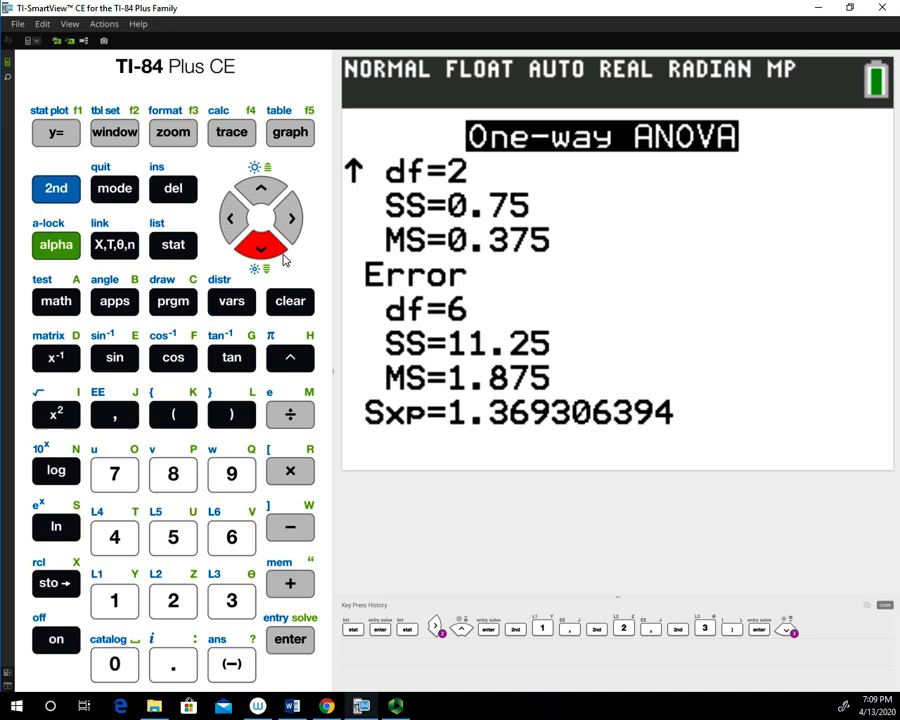
key("enter")
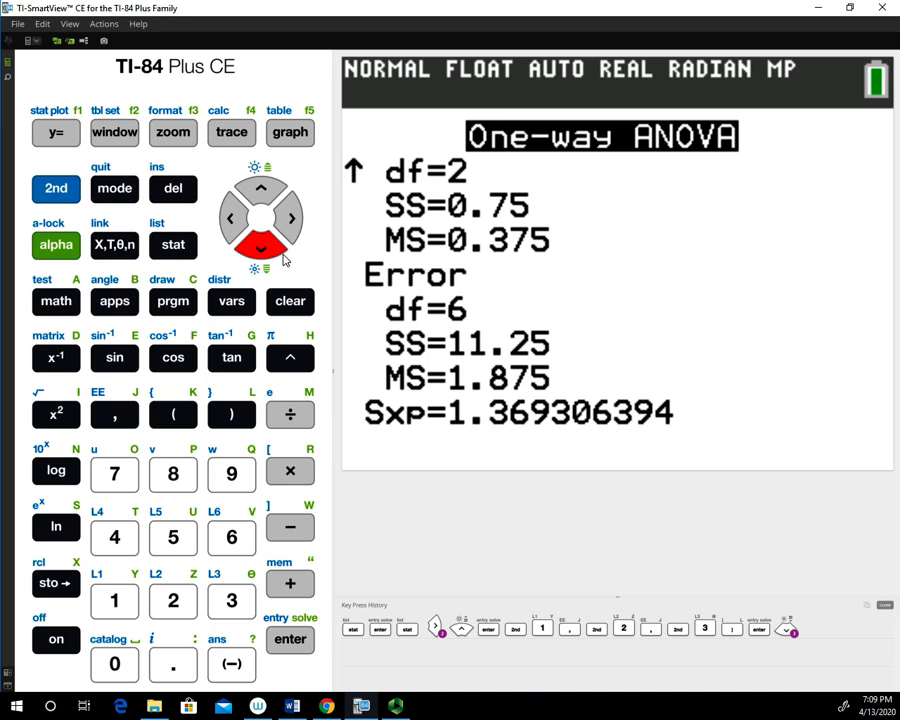
mouse_move(384, 416)
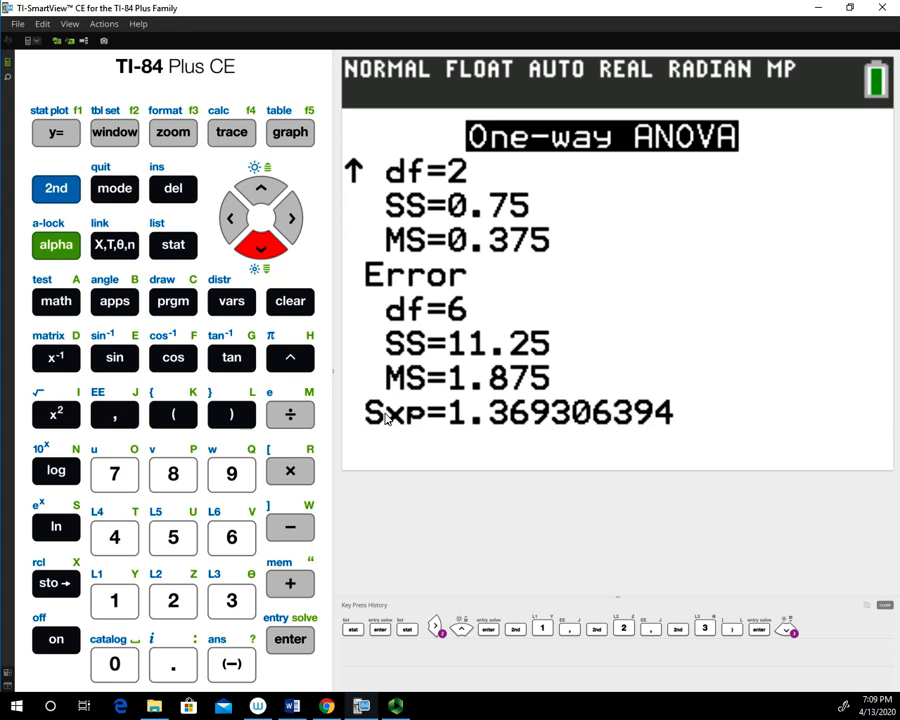